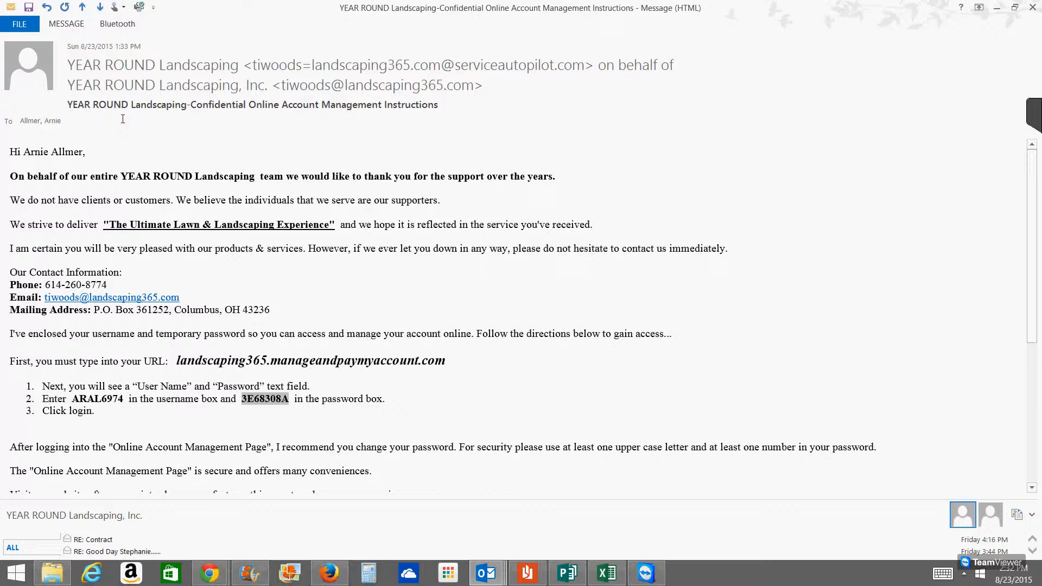
{"action": "mouse_move", "coordinate": [36, 167]}
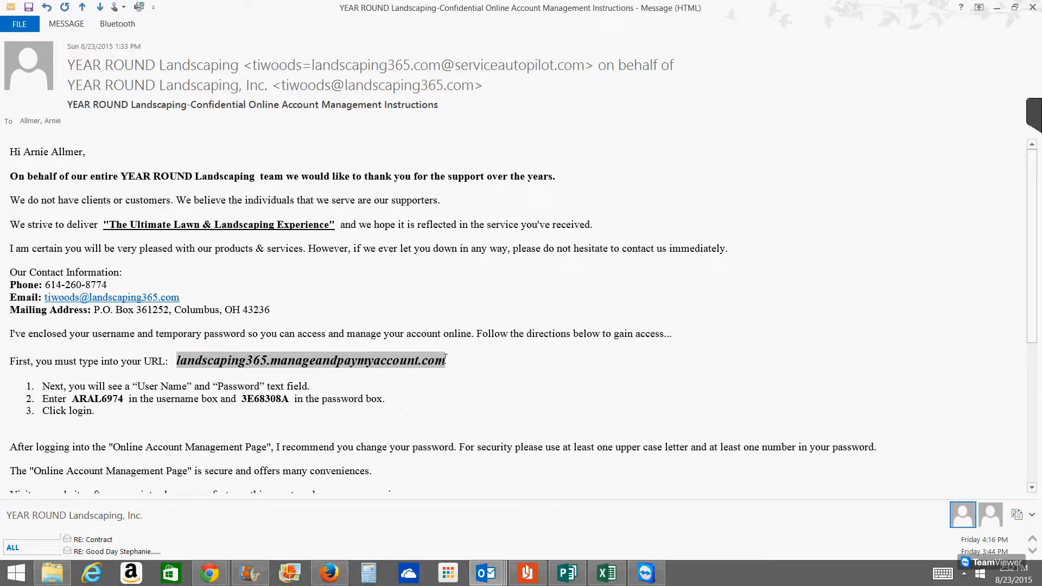
{"action": "mouse_move", "coordinate": [468, 381]}
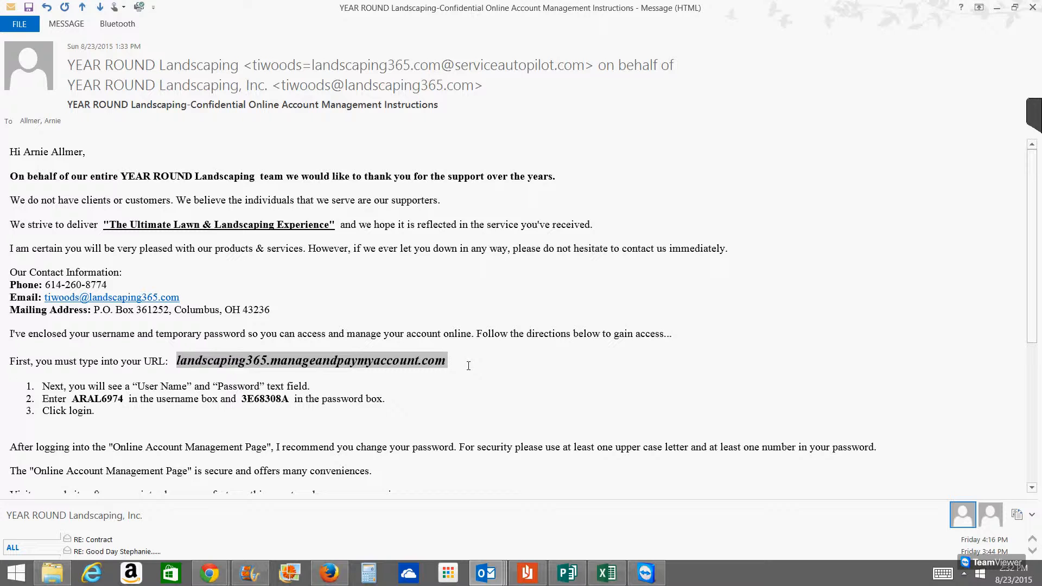
{"action": "mouse_move", "coordinate": [460, 362]}
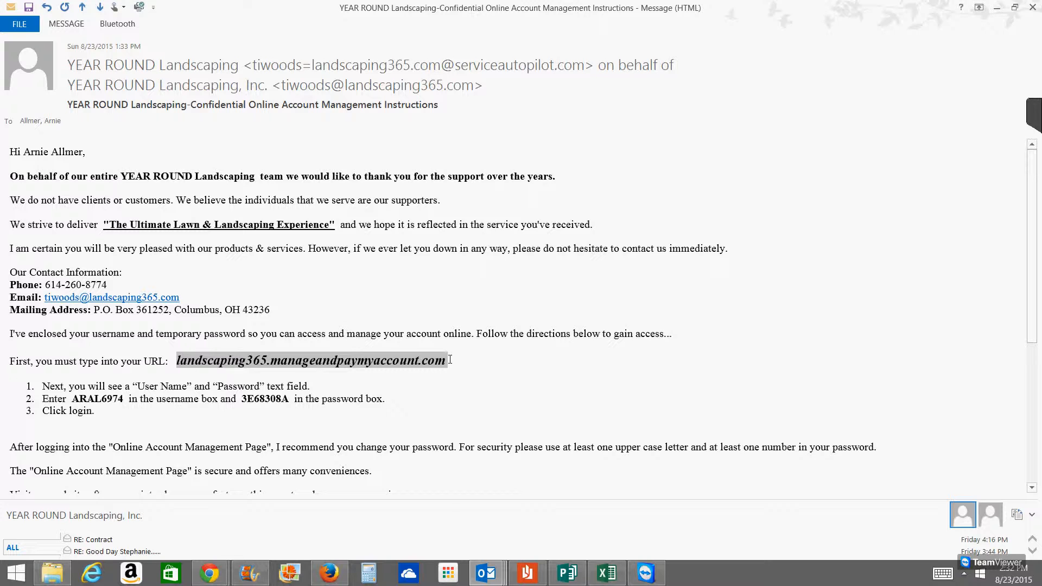
{"action": "mouse_move", "coordinate": [469, 361]}
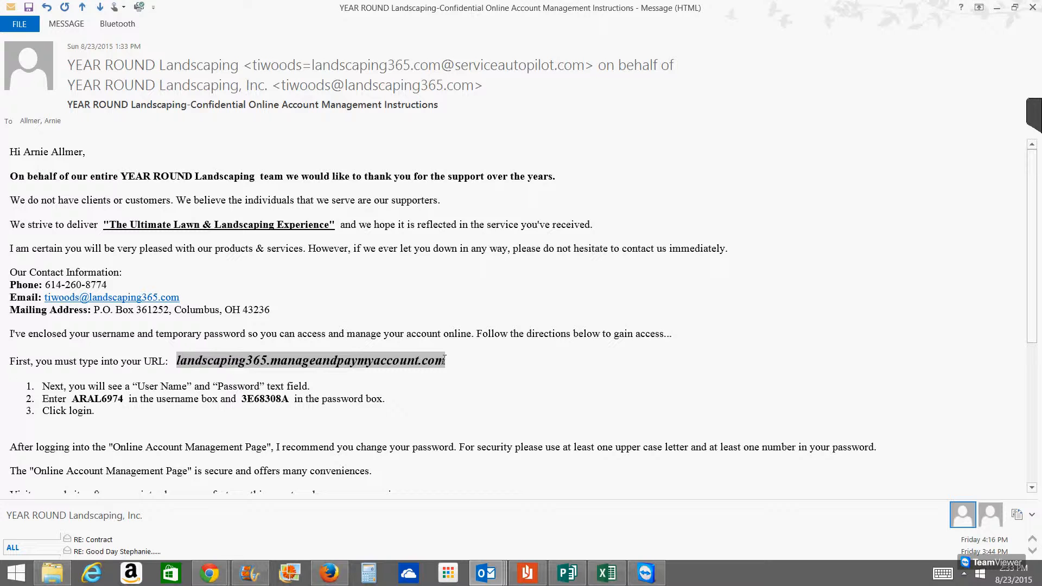
{"action": "mouse_move", "coordinate": [448, 365]}
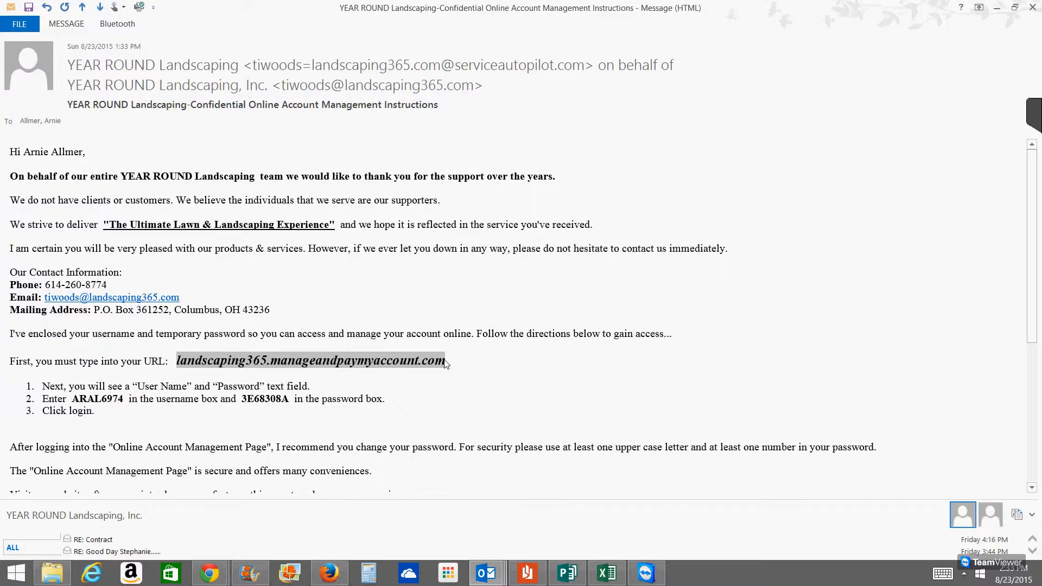
Select the portal address landscaping365.manageandpaymyaccount.com in the instructions email for copying
{"action": "left_click", "coordinate": [209, 572]}
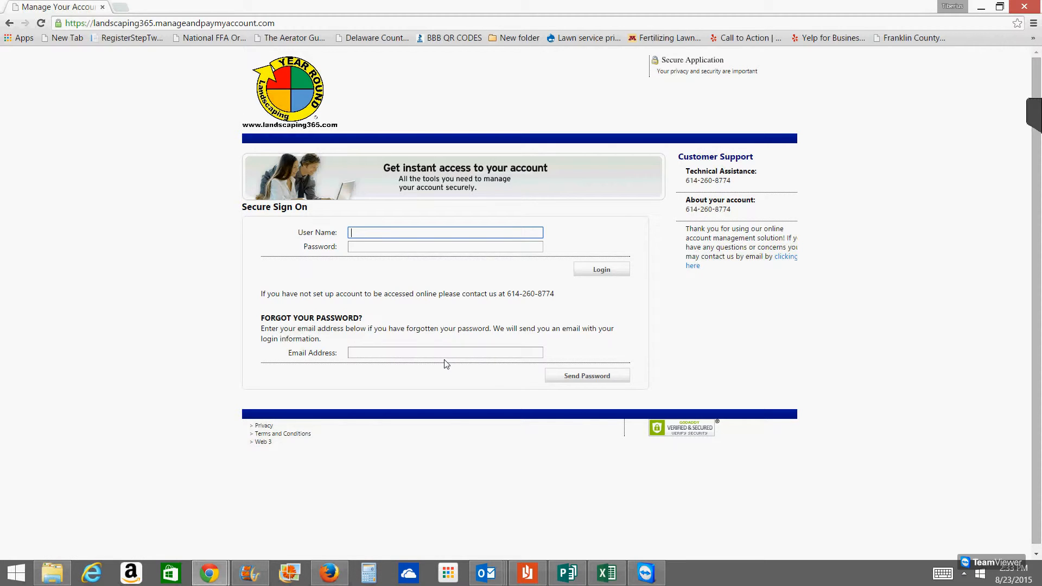
{"action": "mouse_move", "coordinate": [508, 76]}
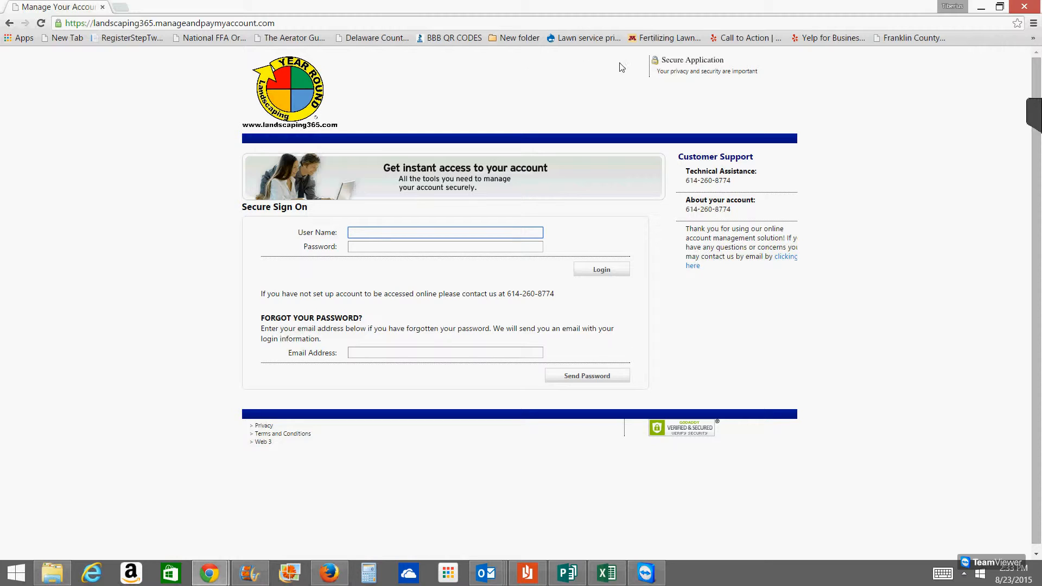
{"action": "mouse_move", "coordinate": [657, 74]}
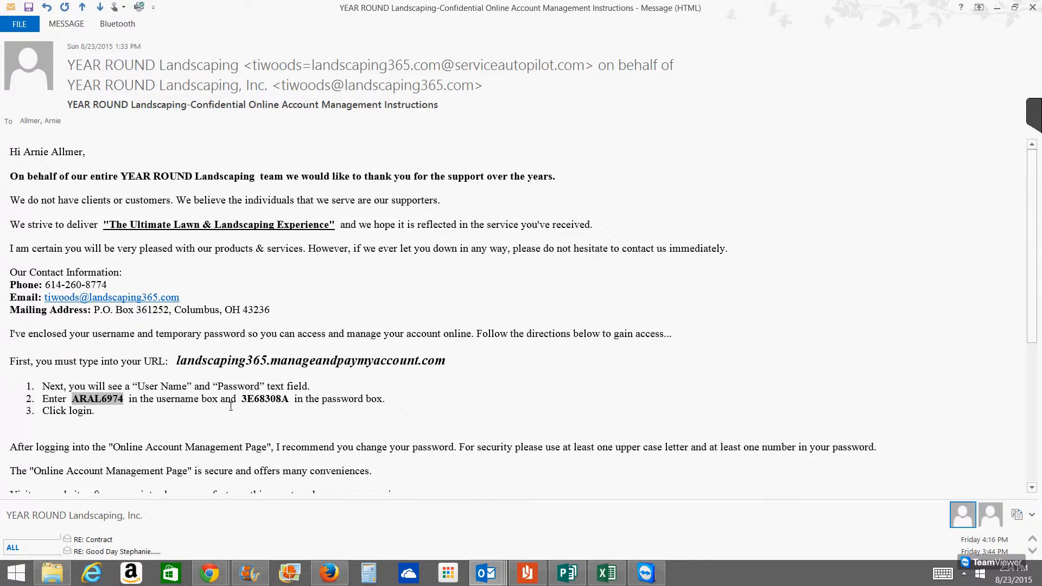
{"action": "double_click", "coordinate": [265, 400]}
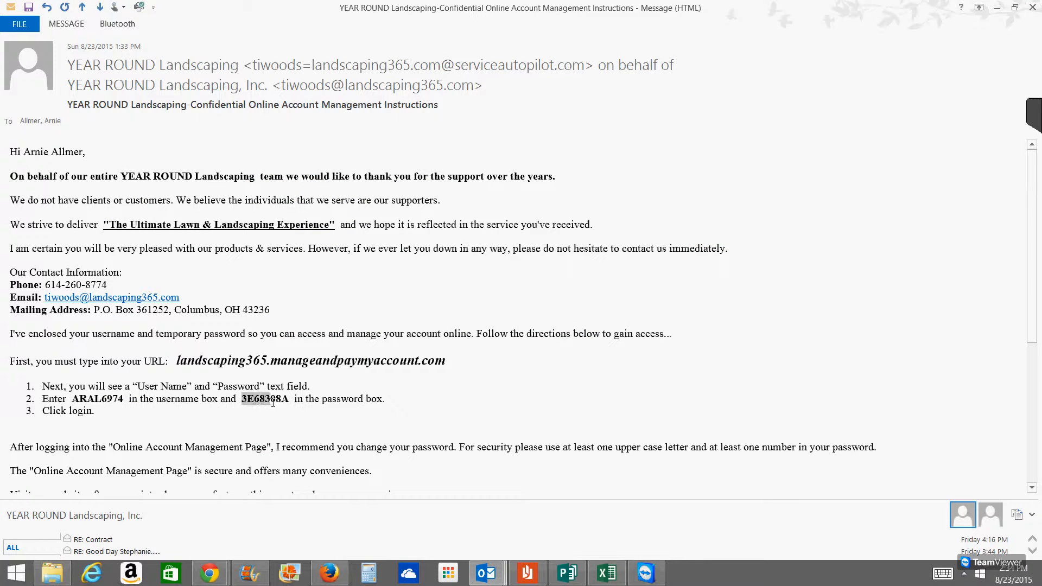
{"action": "mouse_move", "coordinate": [289, 407]}
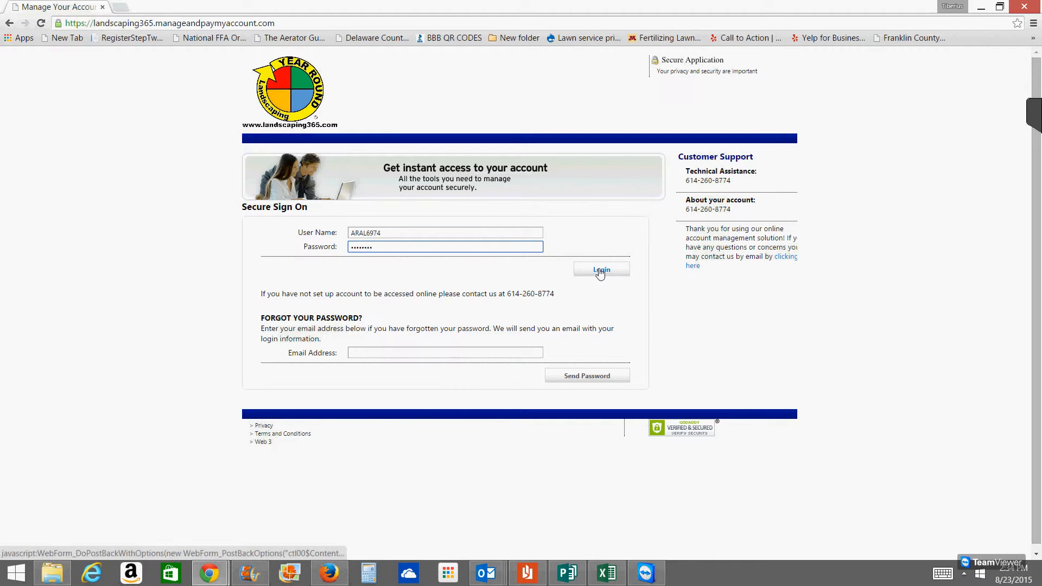
Log in to the account portal and decline Chrome's offer to save the password
{"action": "left_click", "coordinate": [601, 269]}
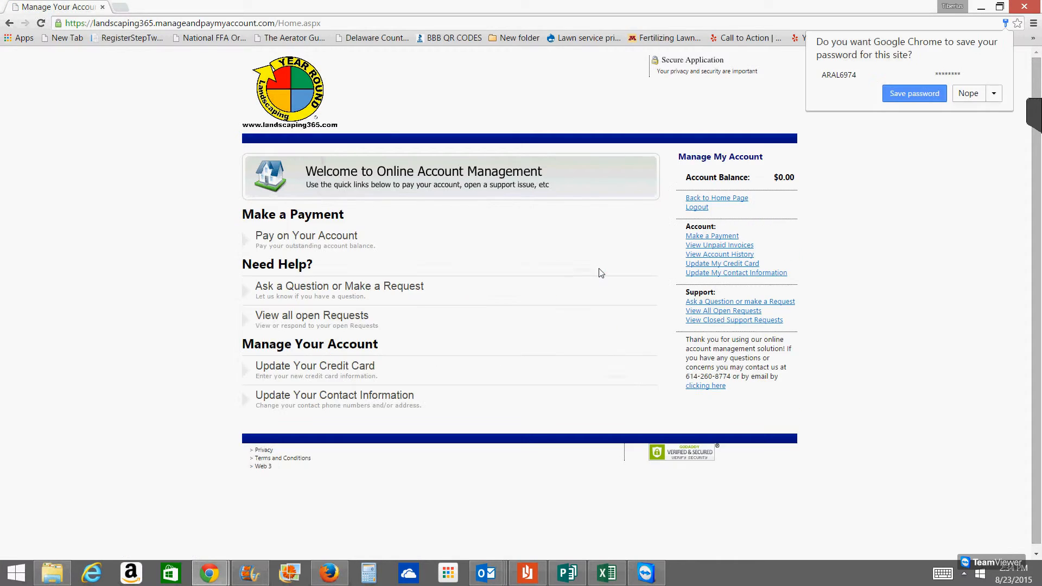
{"action": "mouse_move", "coordinate": [979, 105]}
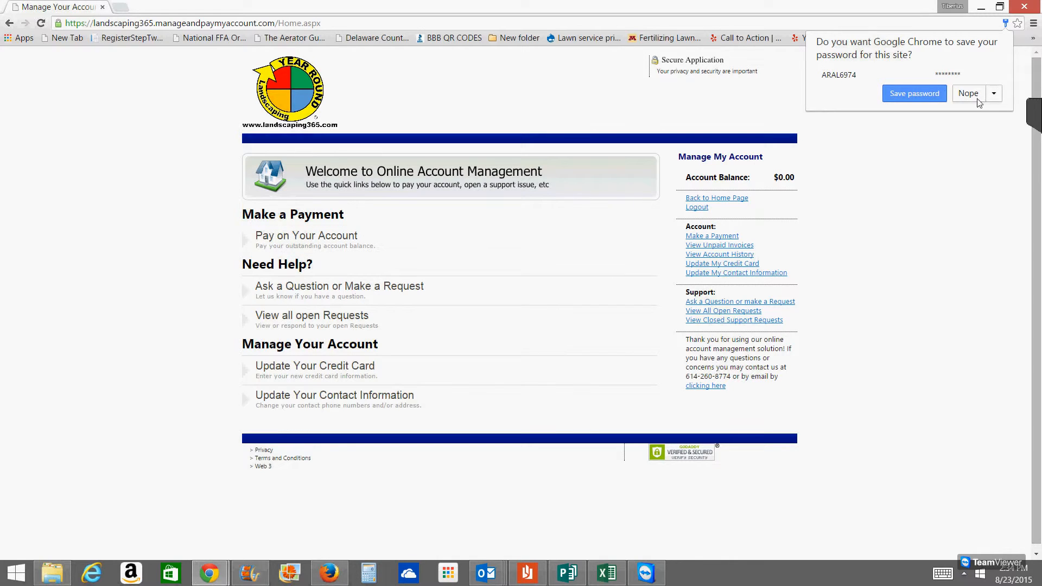
{"action": "left_click", "coordinate": [969, 94]}
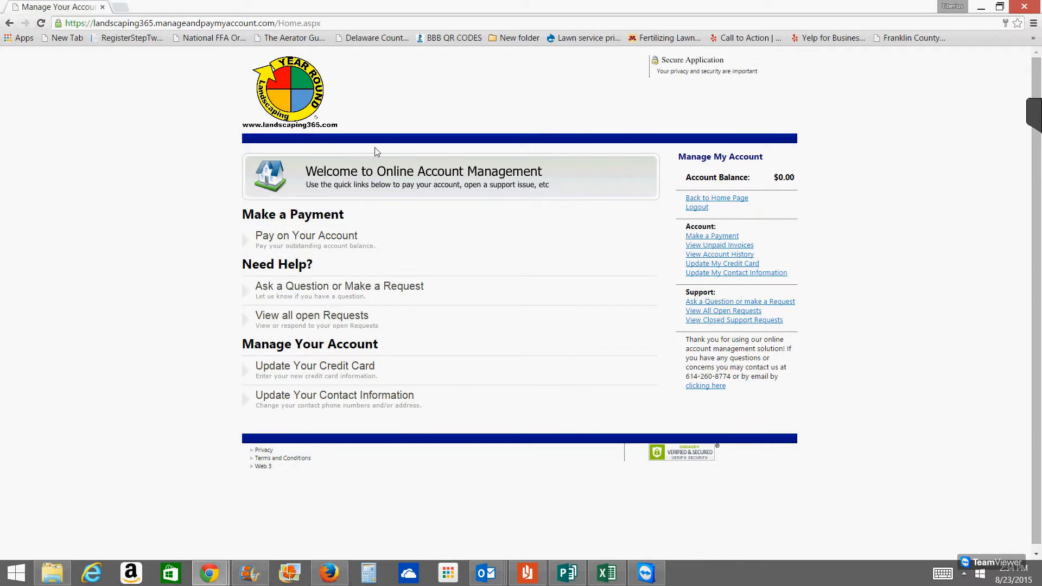
{"action": "mouse_move", "coordinate": [439, 189]}
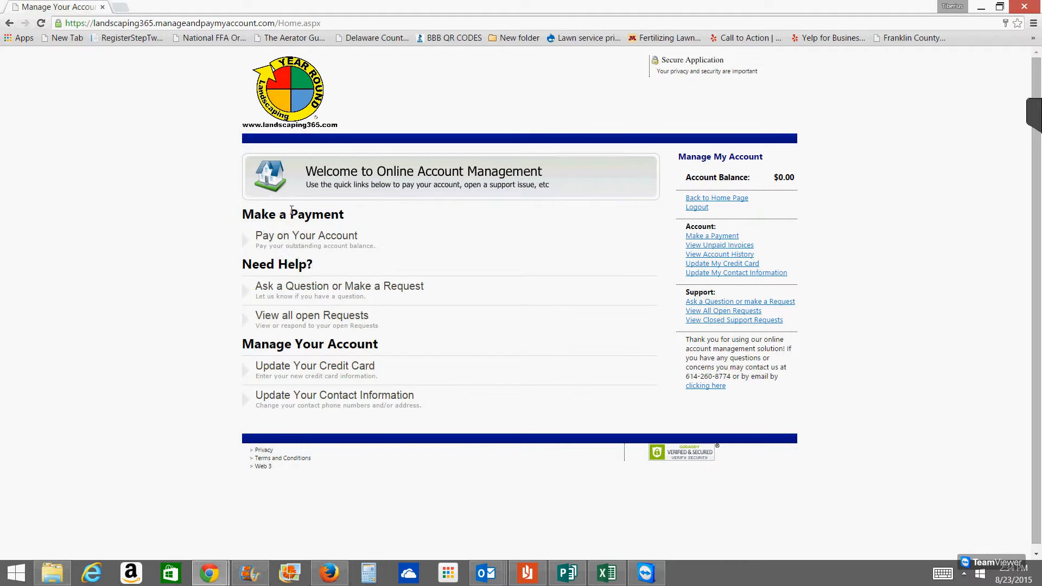
{"action": "mouse_move", "coordinate": [294, 291]}
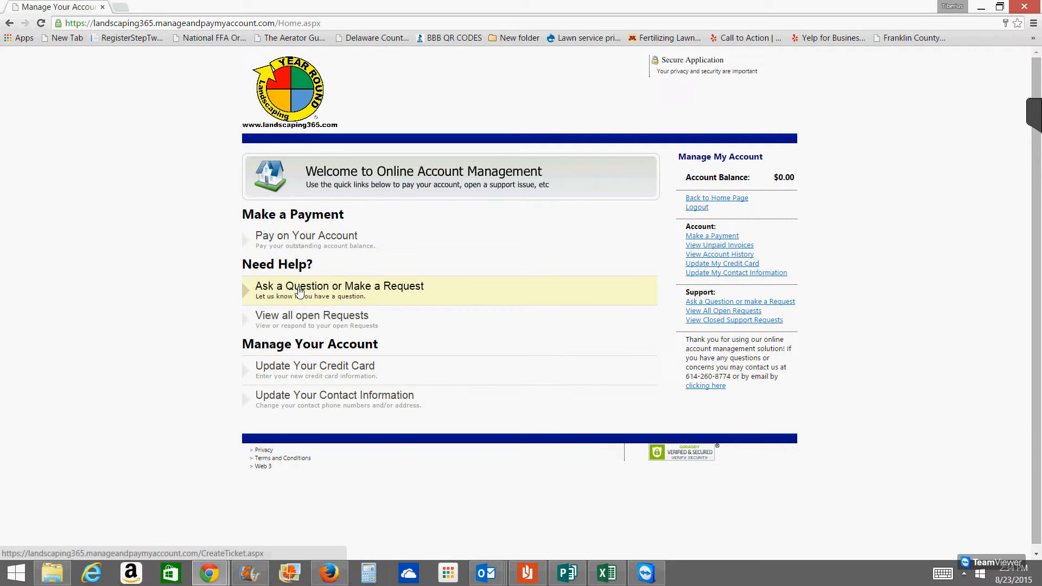
{"action": "mouse_move", "coordinate": [302, 318]}
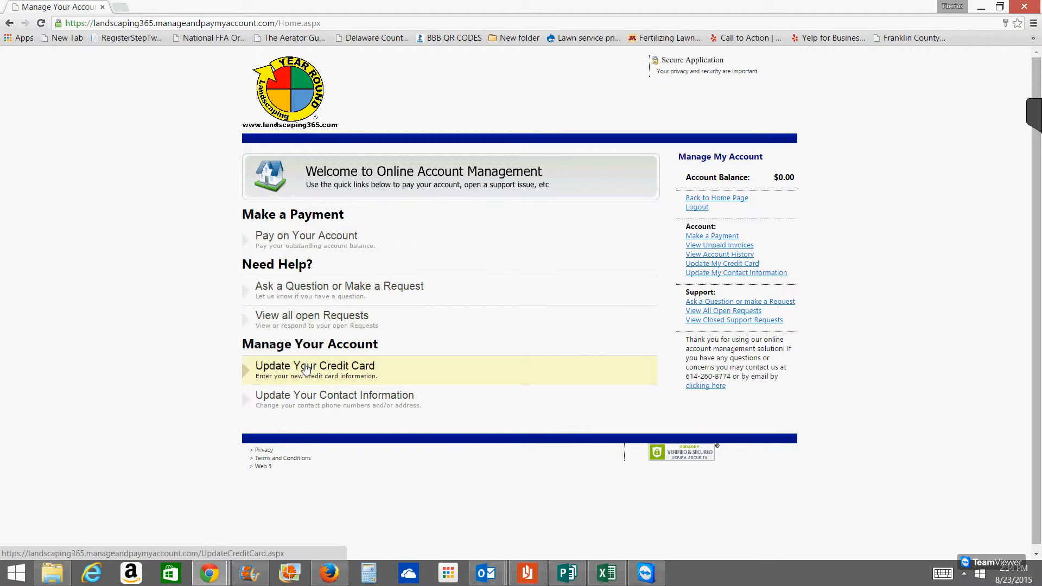
{"action": "mouse_move", "coordinate": [312, 400]}
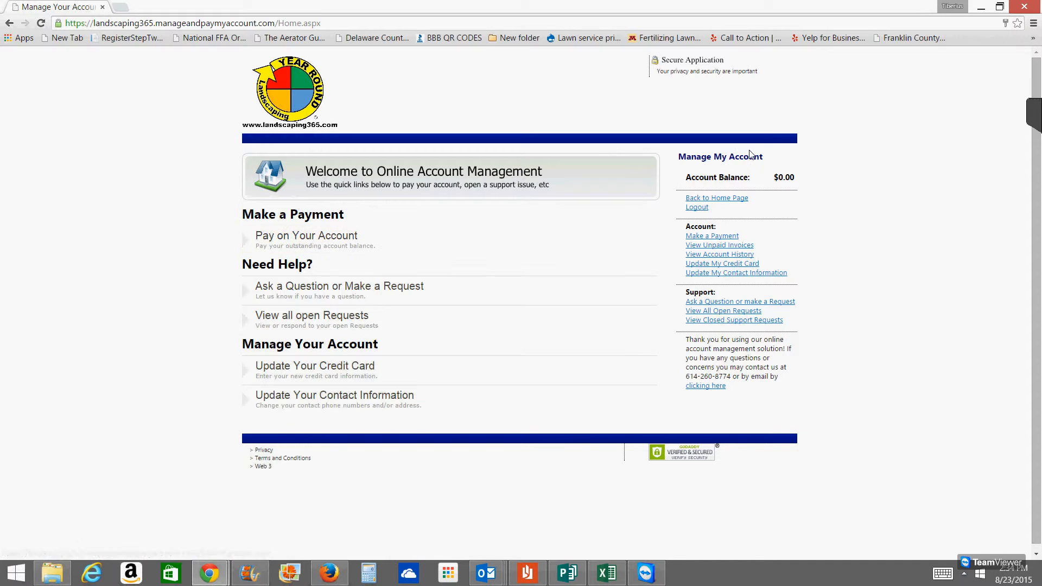
{"action": "mouse_move", "coordinate": [775, 189]}
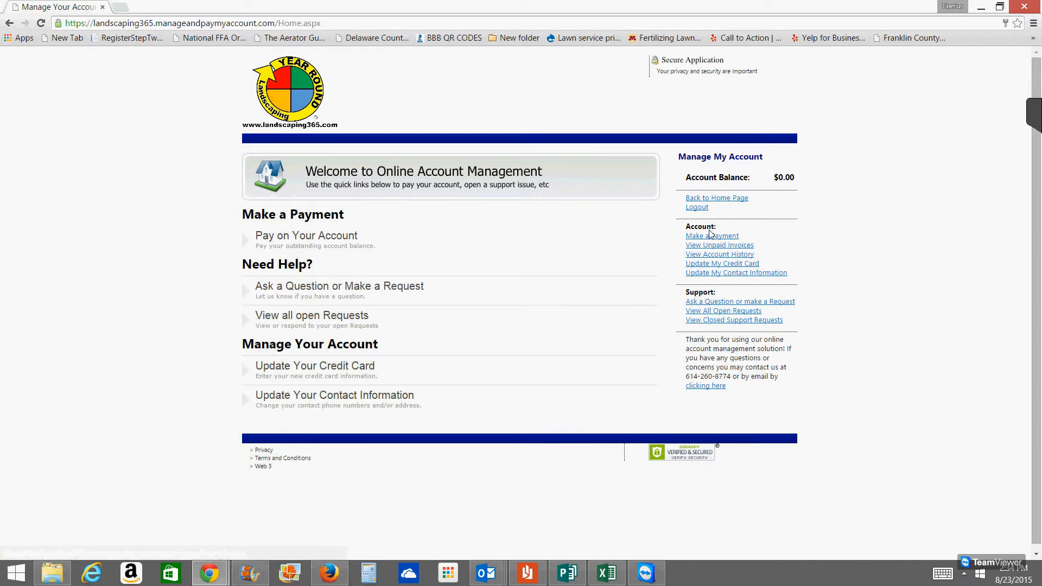
{"action": "mouse_move", "coordinate": [710, 305]}
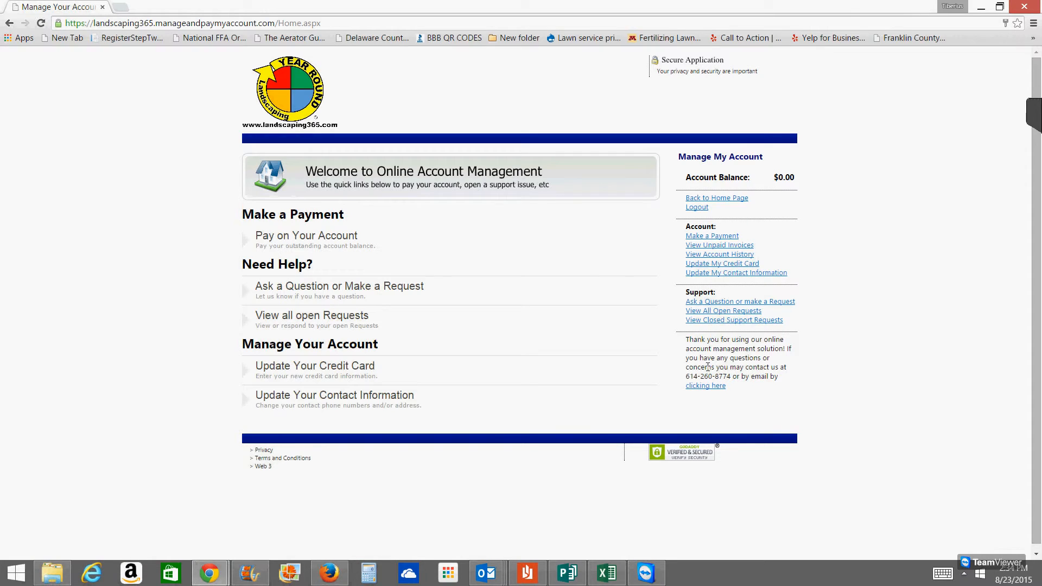
{"action": "mouse_move", "coordinate": [699, 460]}
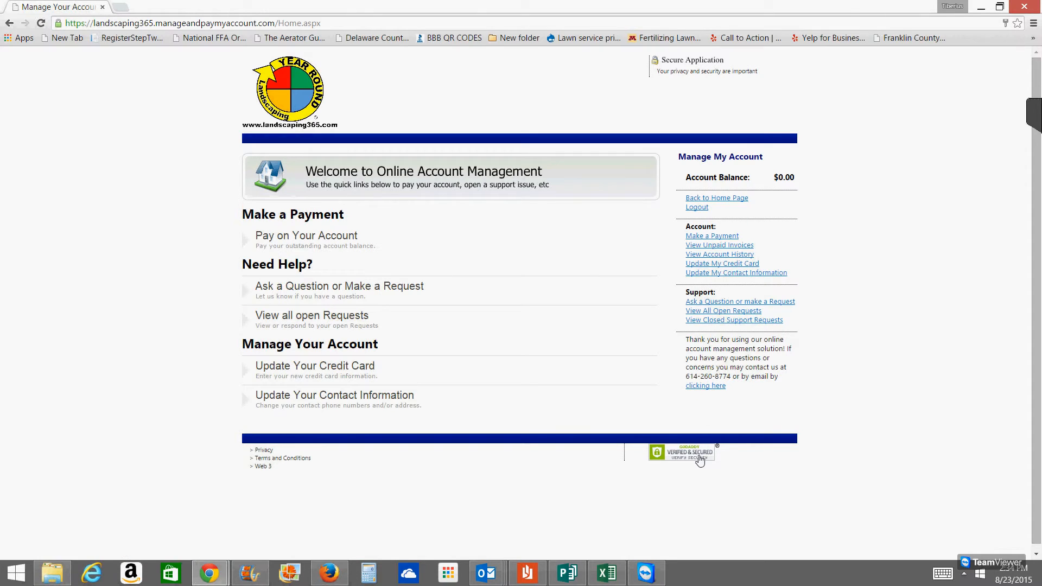
{"action": "mouse_move", "coordinate": [427, 454]}
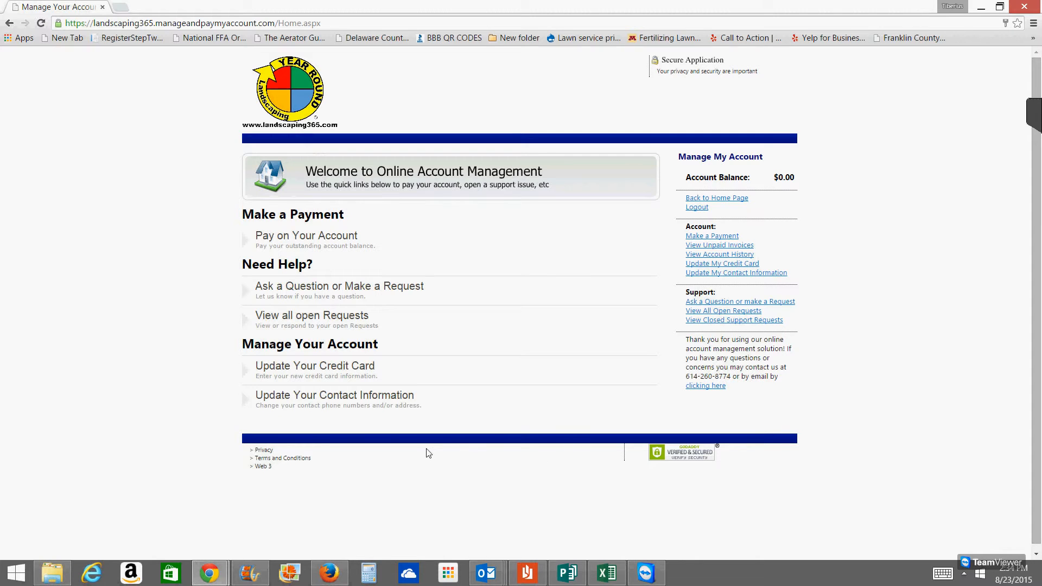
{"action": "mouse_move", "coordinate": [528, 254]}
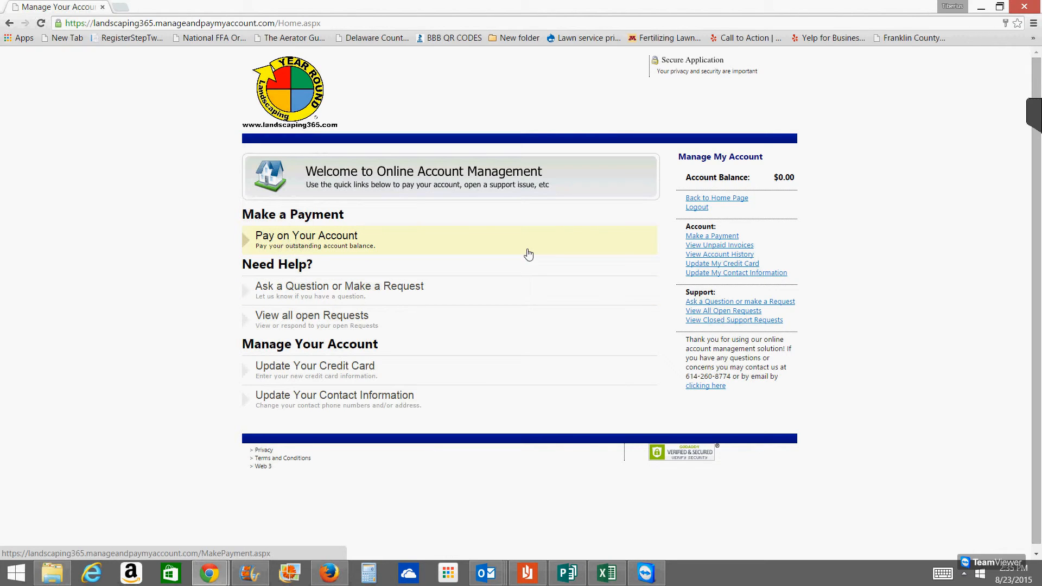
{"action": "mouse_move", "coordinate": [349, 283]}
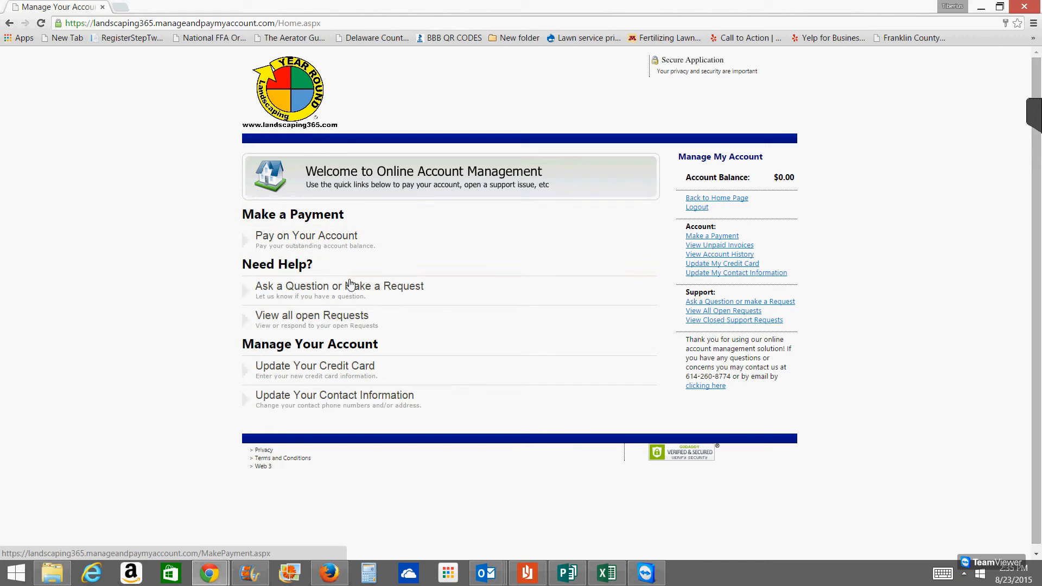
{"action": "mouse_move", "coordinate": [336, 319]}
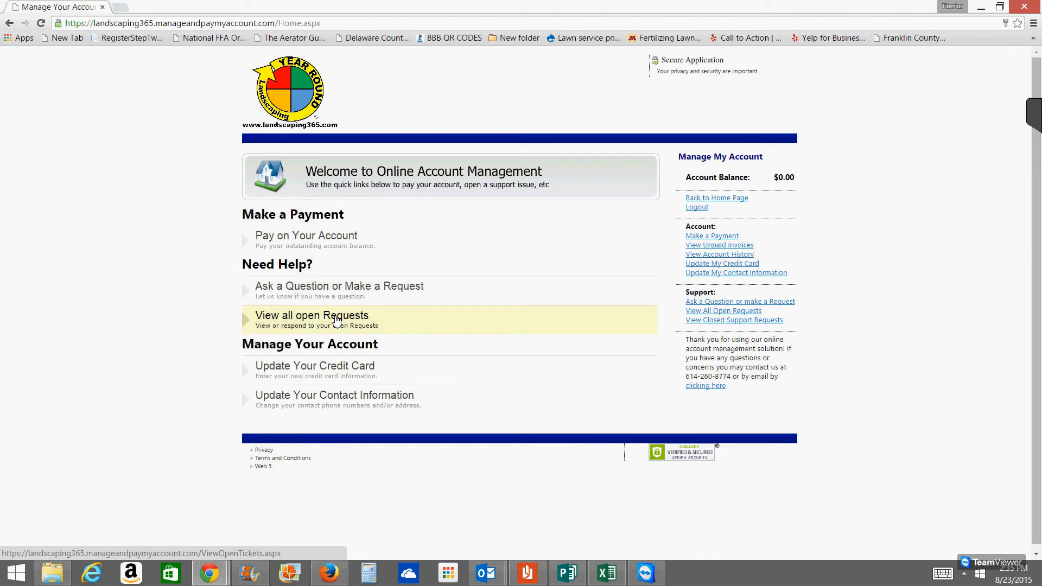